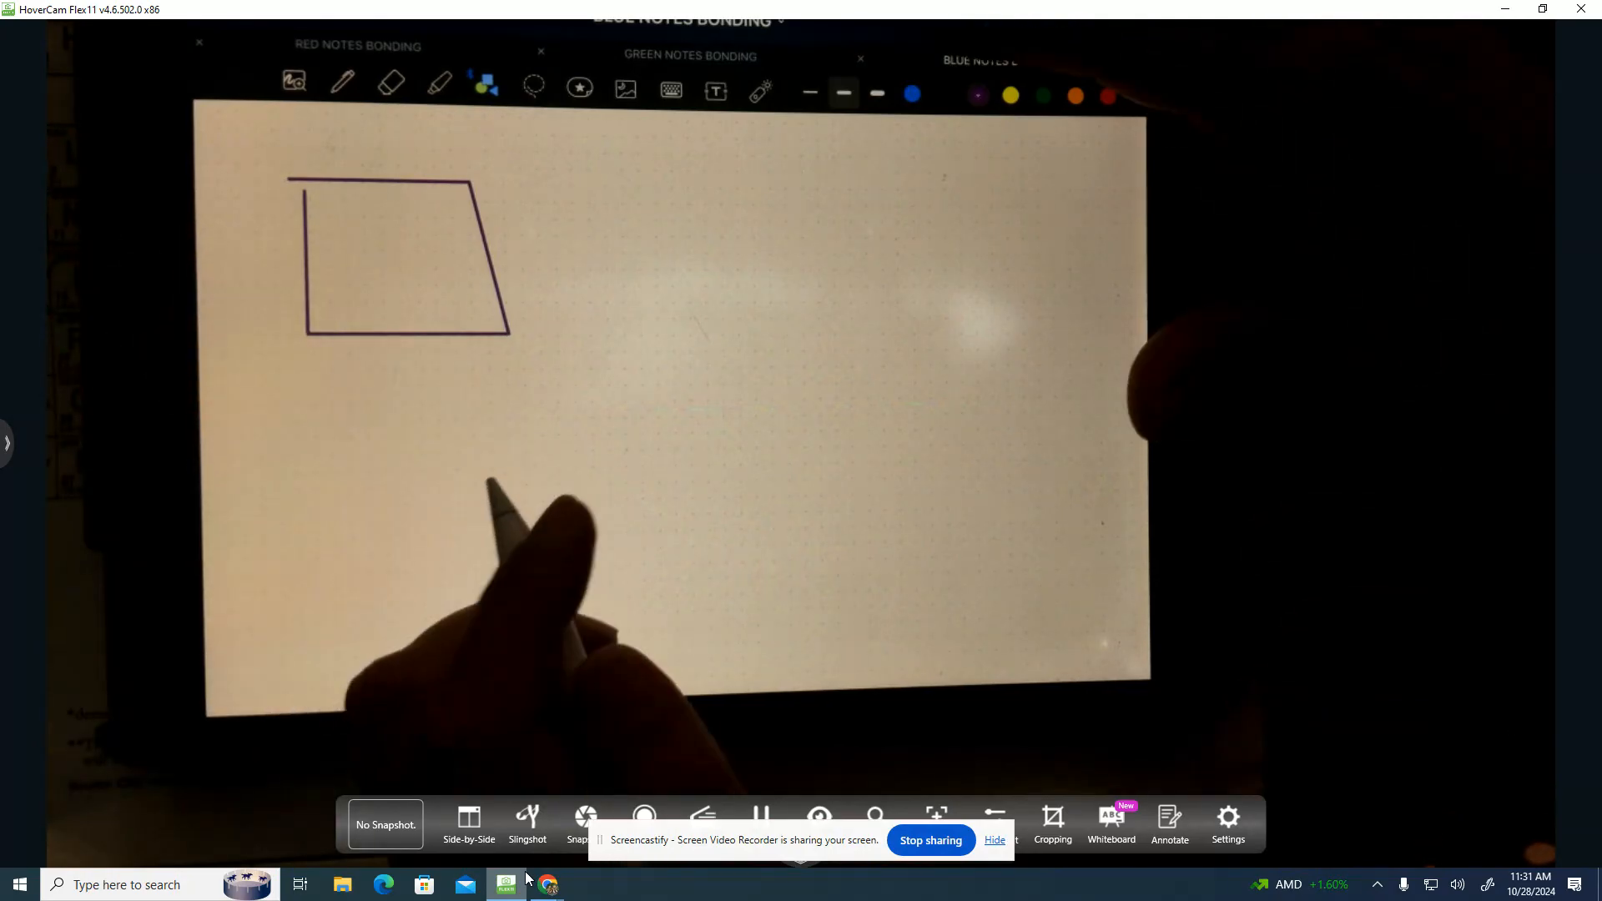
- Draw three rectangles in a row with the pen and start writing "(s)" under the first
click(482, 83)
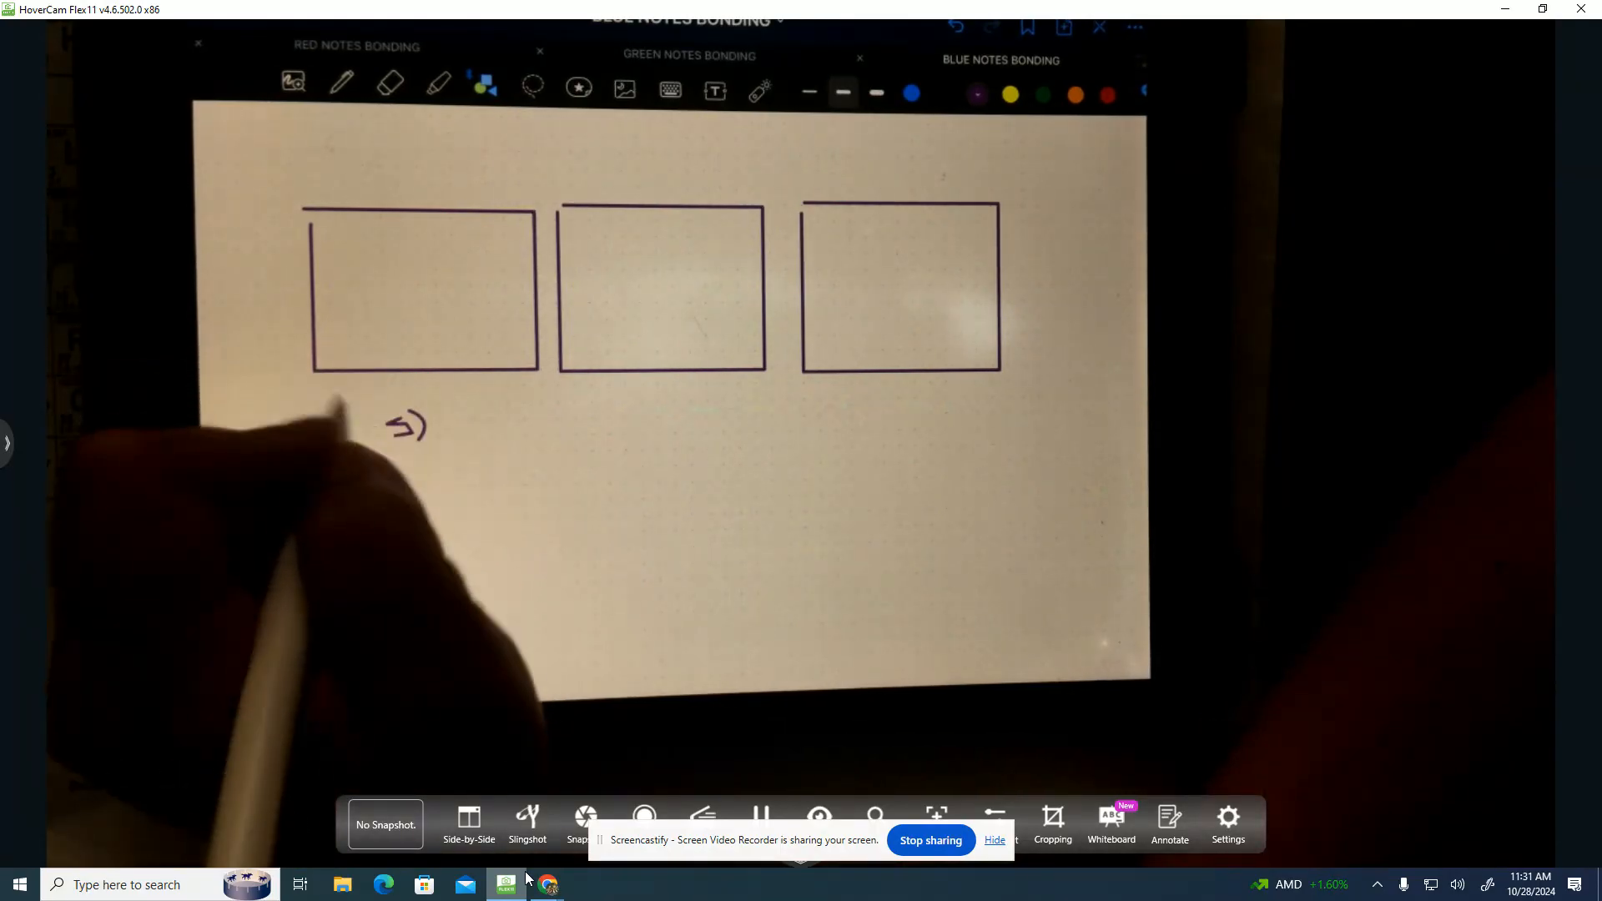
click(340, 85)
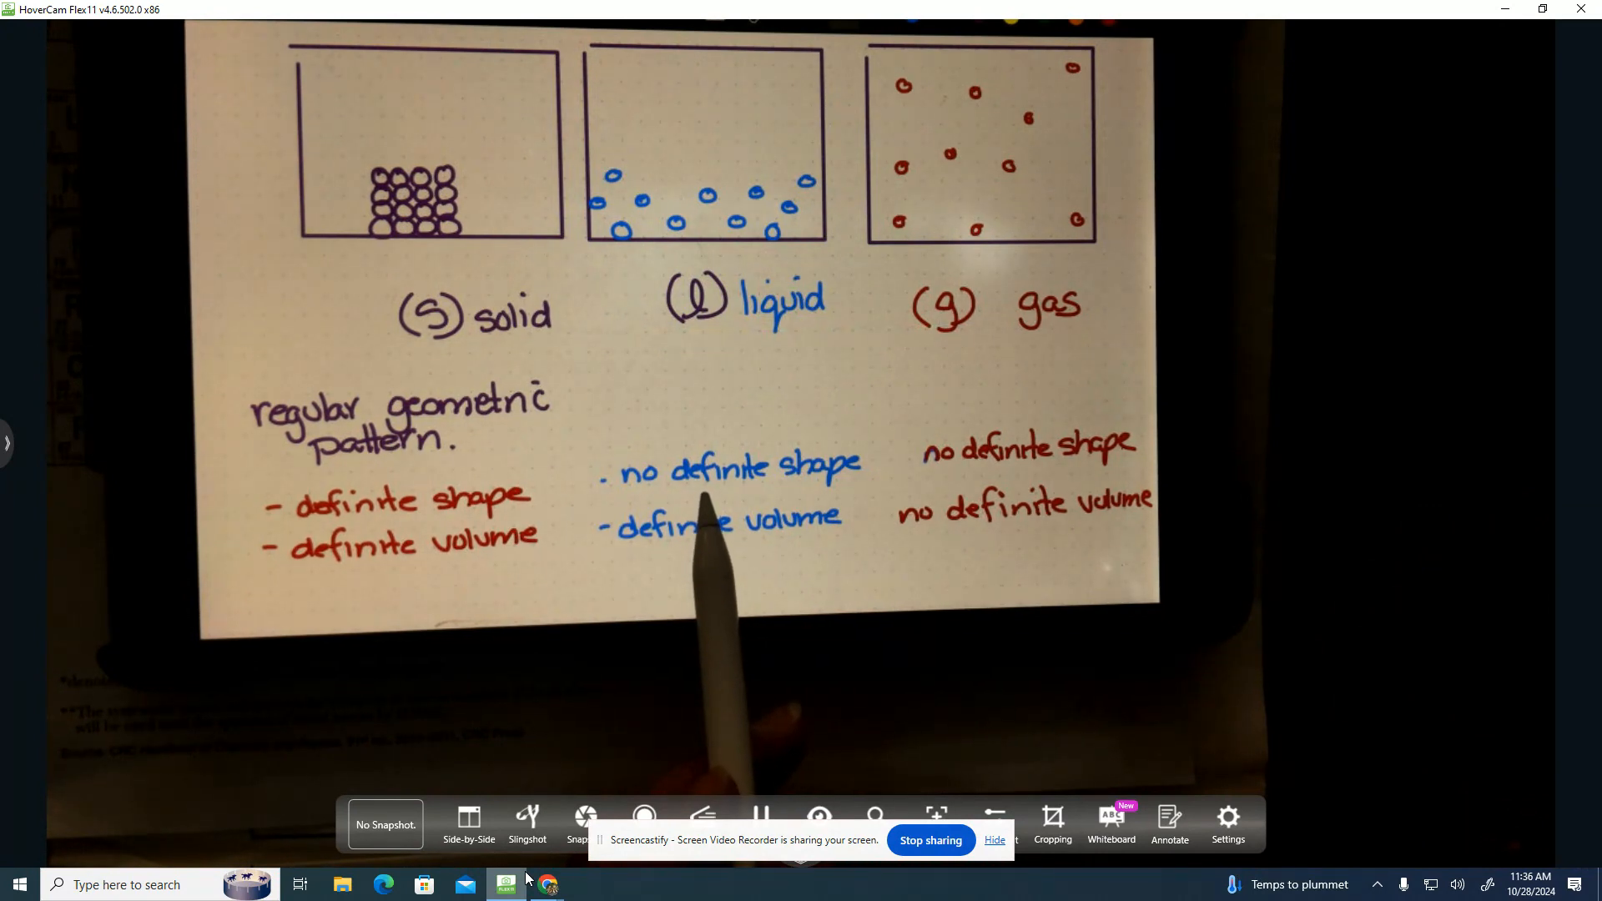
mouse_move(982, 572)
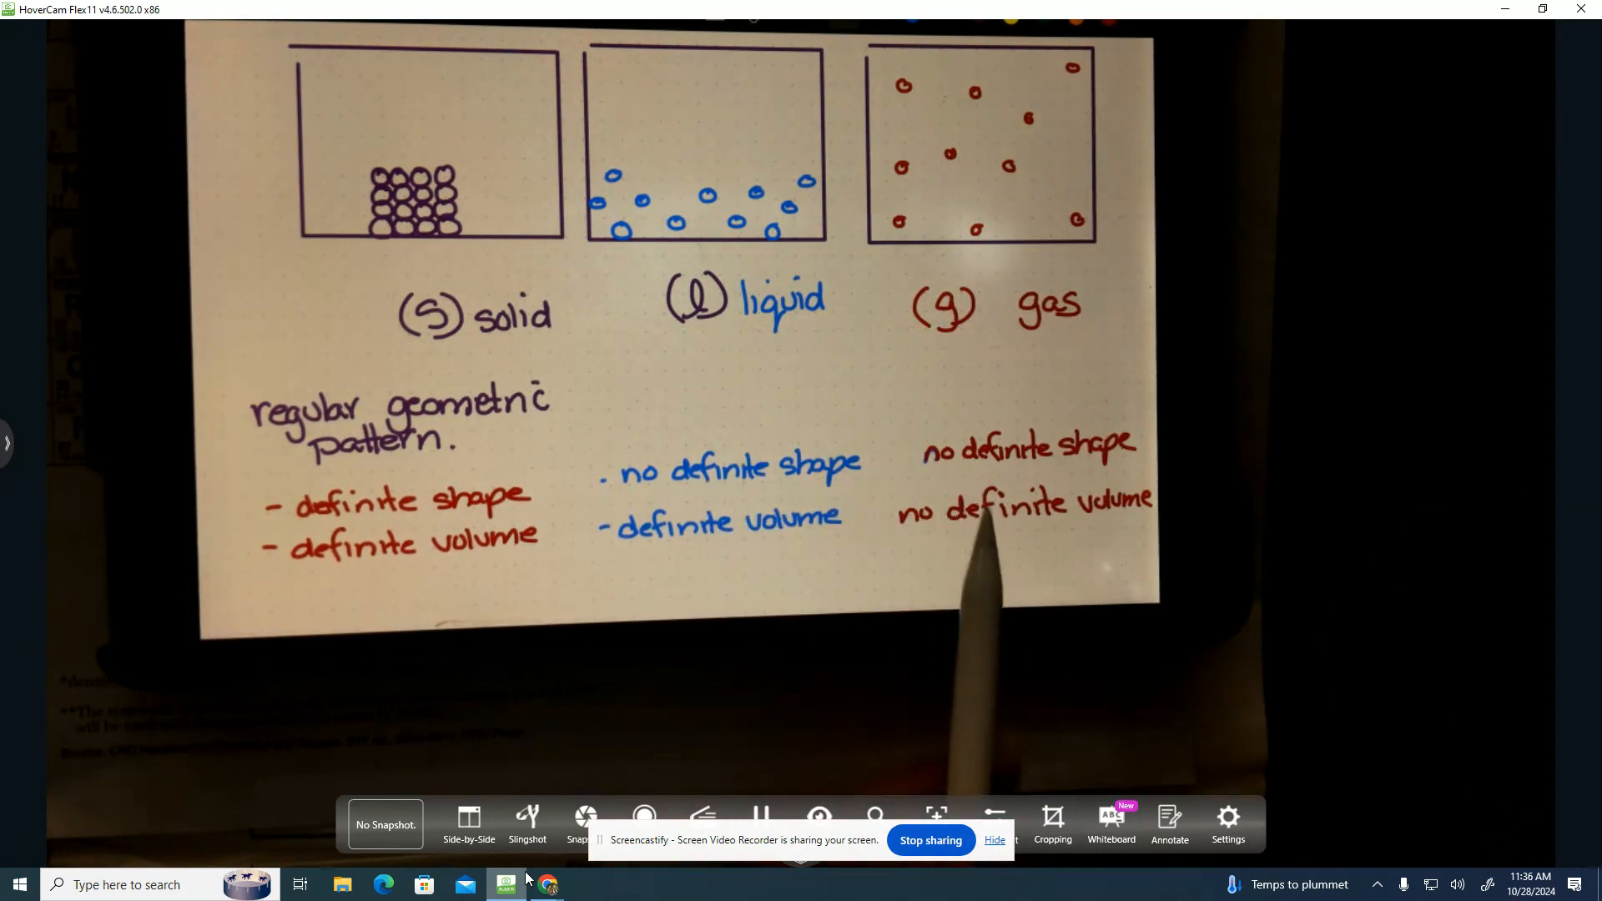
mouse_move(981, 573)
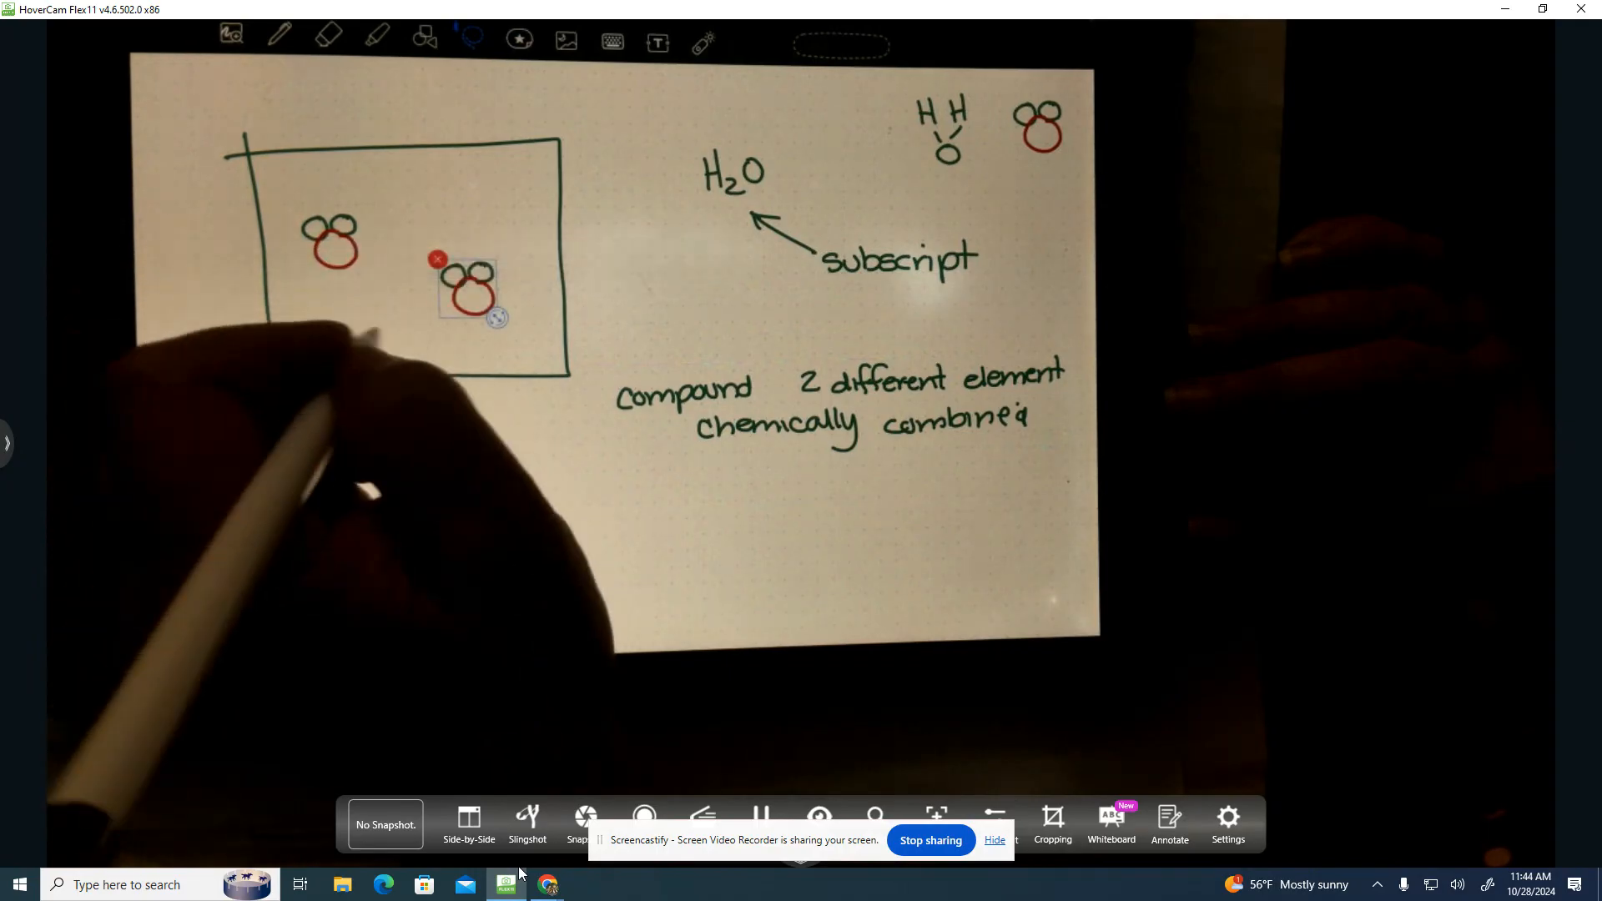
- Paste a copy of the water-molecule drawing inside the rectangle, to the right of the first
right_click(471, 285)
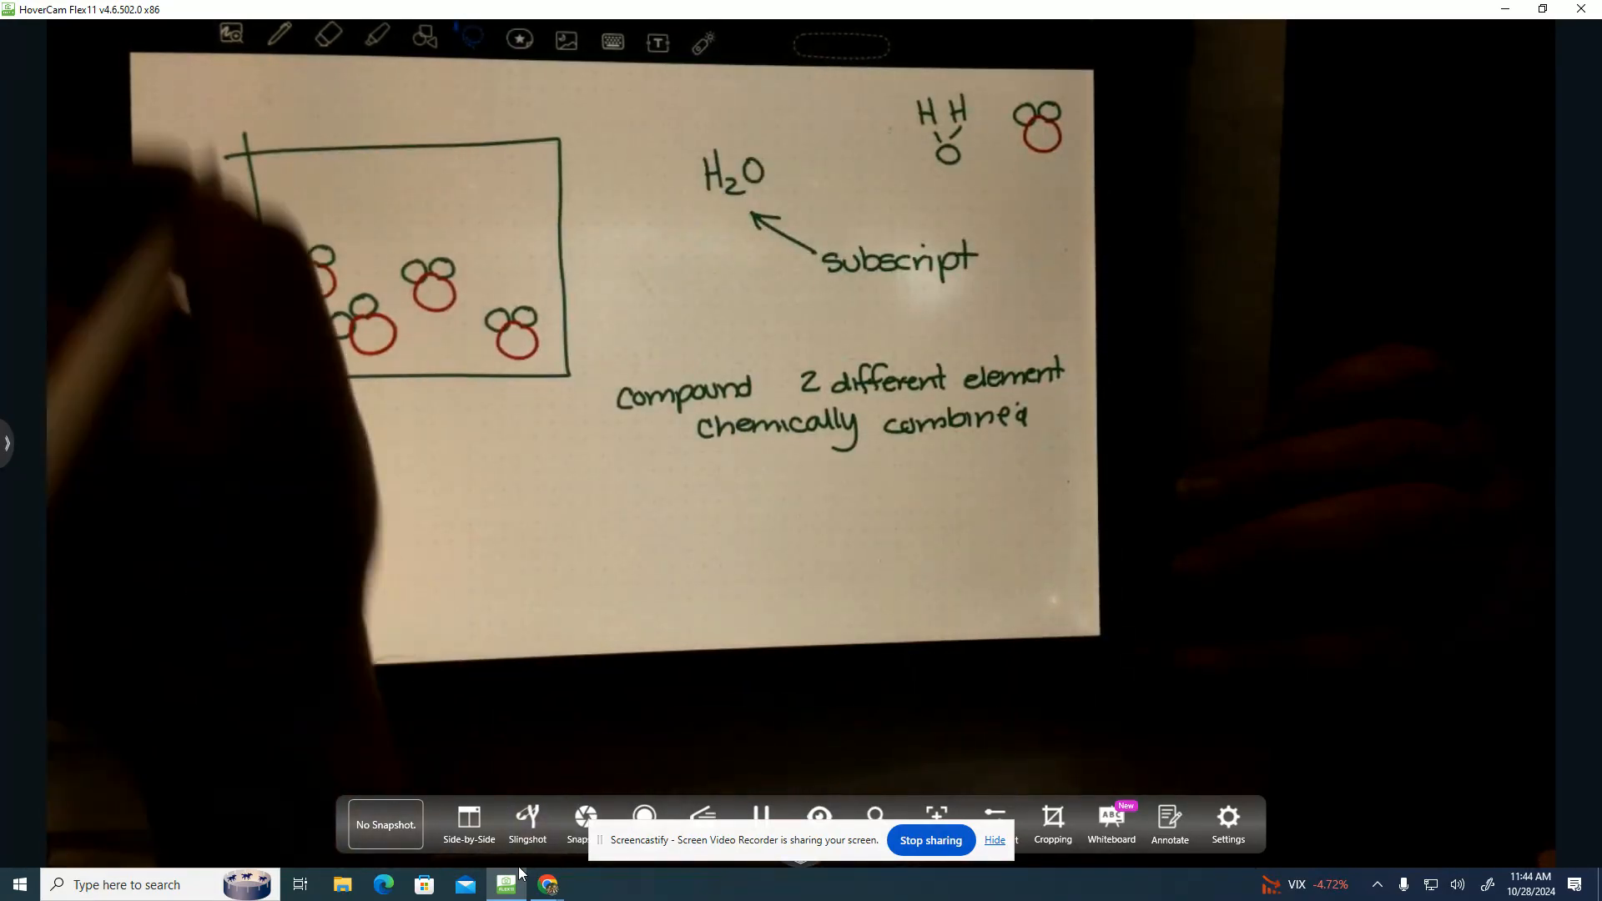
- Draw purple ion dots among the water molecules and write H2O(l) and NaCl(aq) (aqueous) below
click(278, 38)
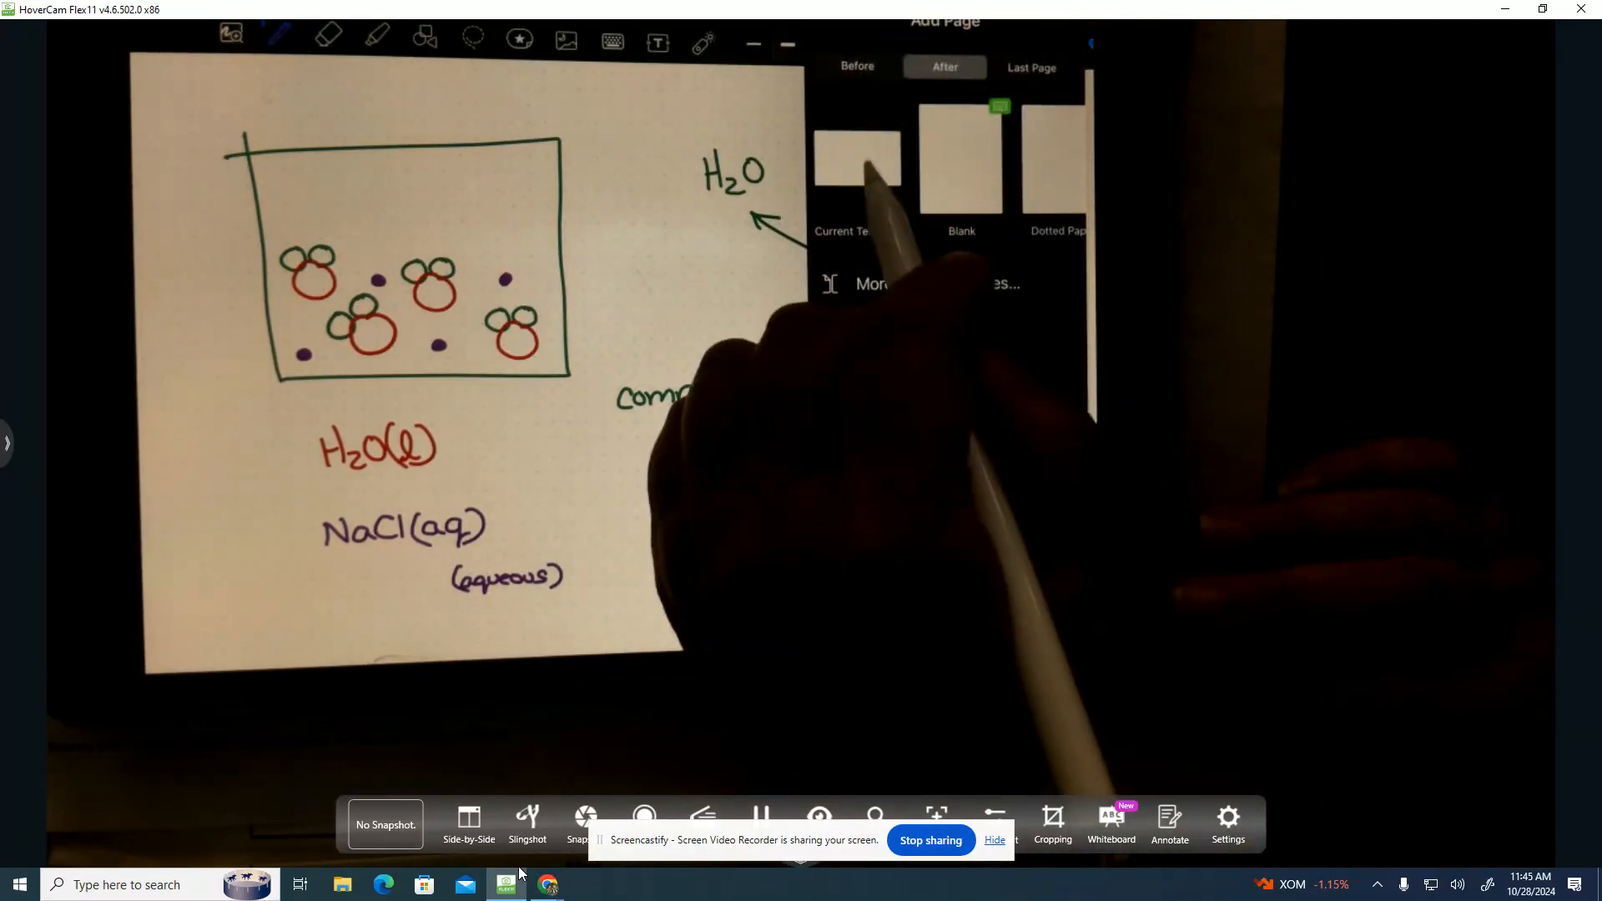
- Add a new dotted page and handwrite NaCl (l), NaCl (s), NaCl (g), NaCl (aq)
click(958, 159)
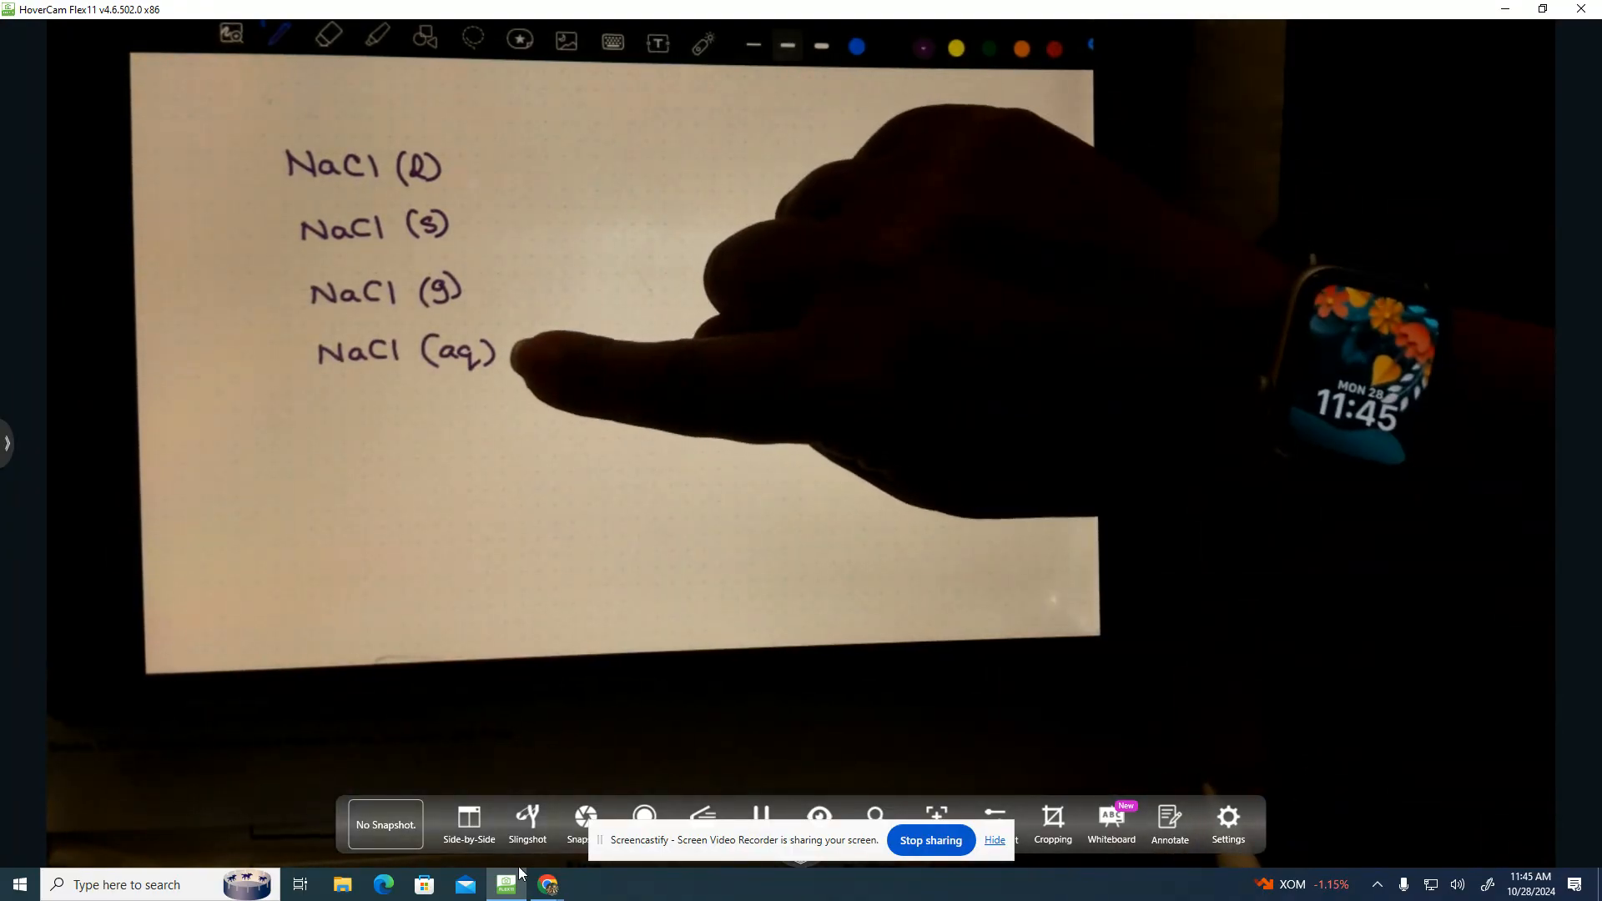
right_click(490, 352)
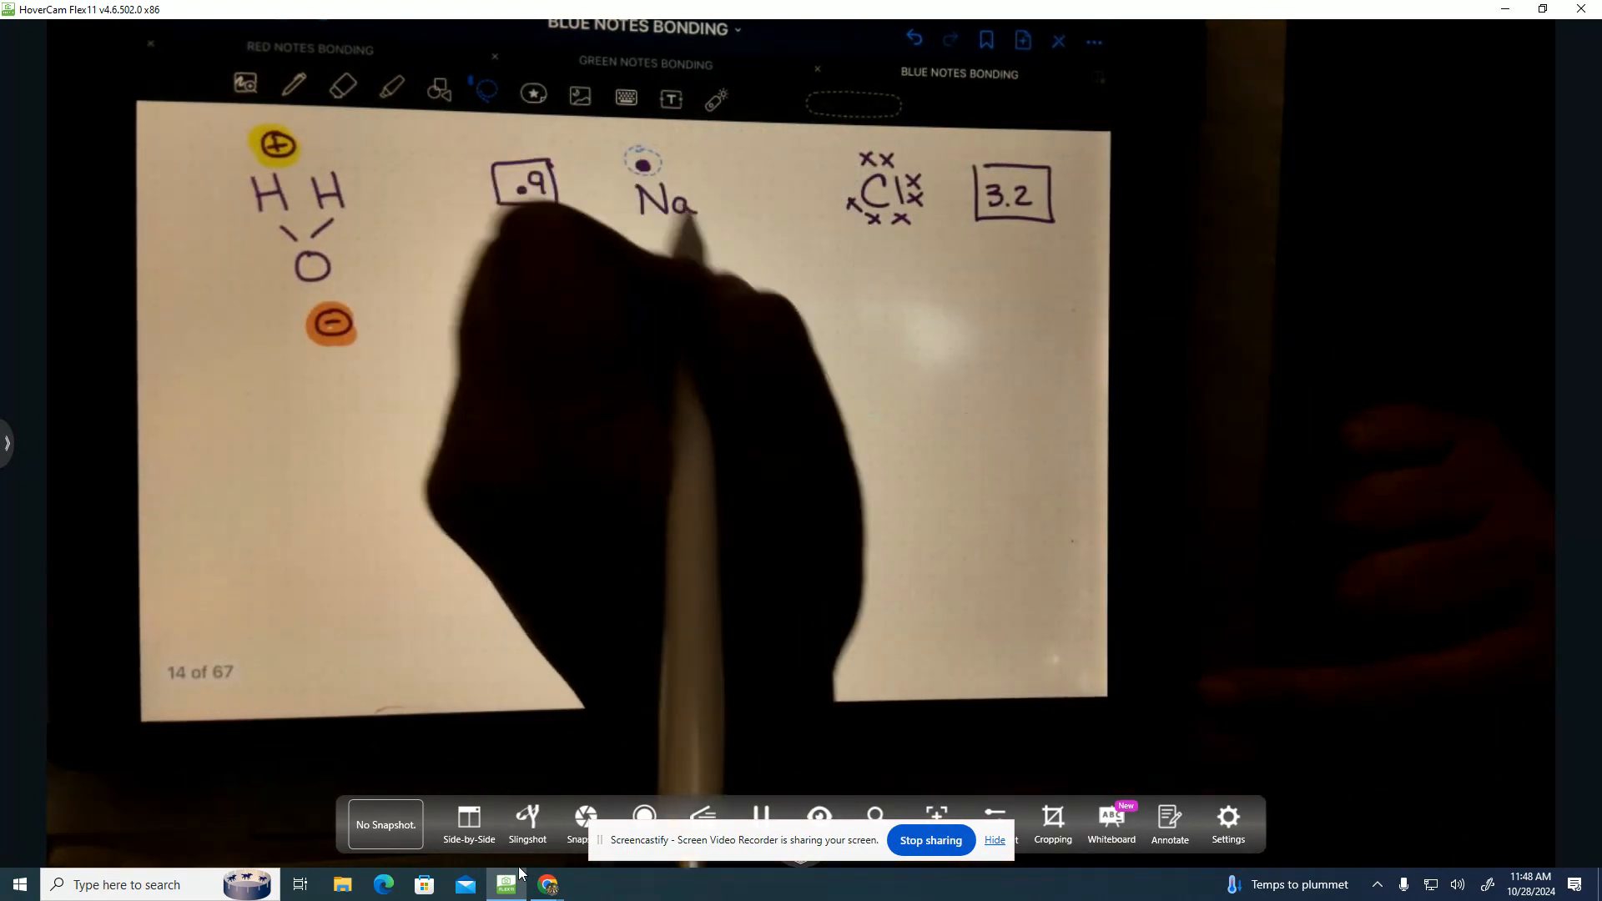
- In red, draw an arrow moving Na's electron to Cl and write [Na]+1 [Cl]-1 labelled ionic bond
click(292, 85)
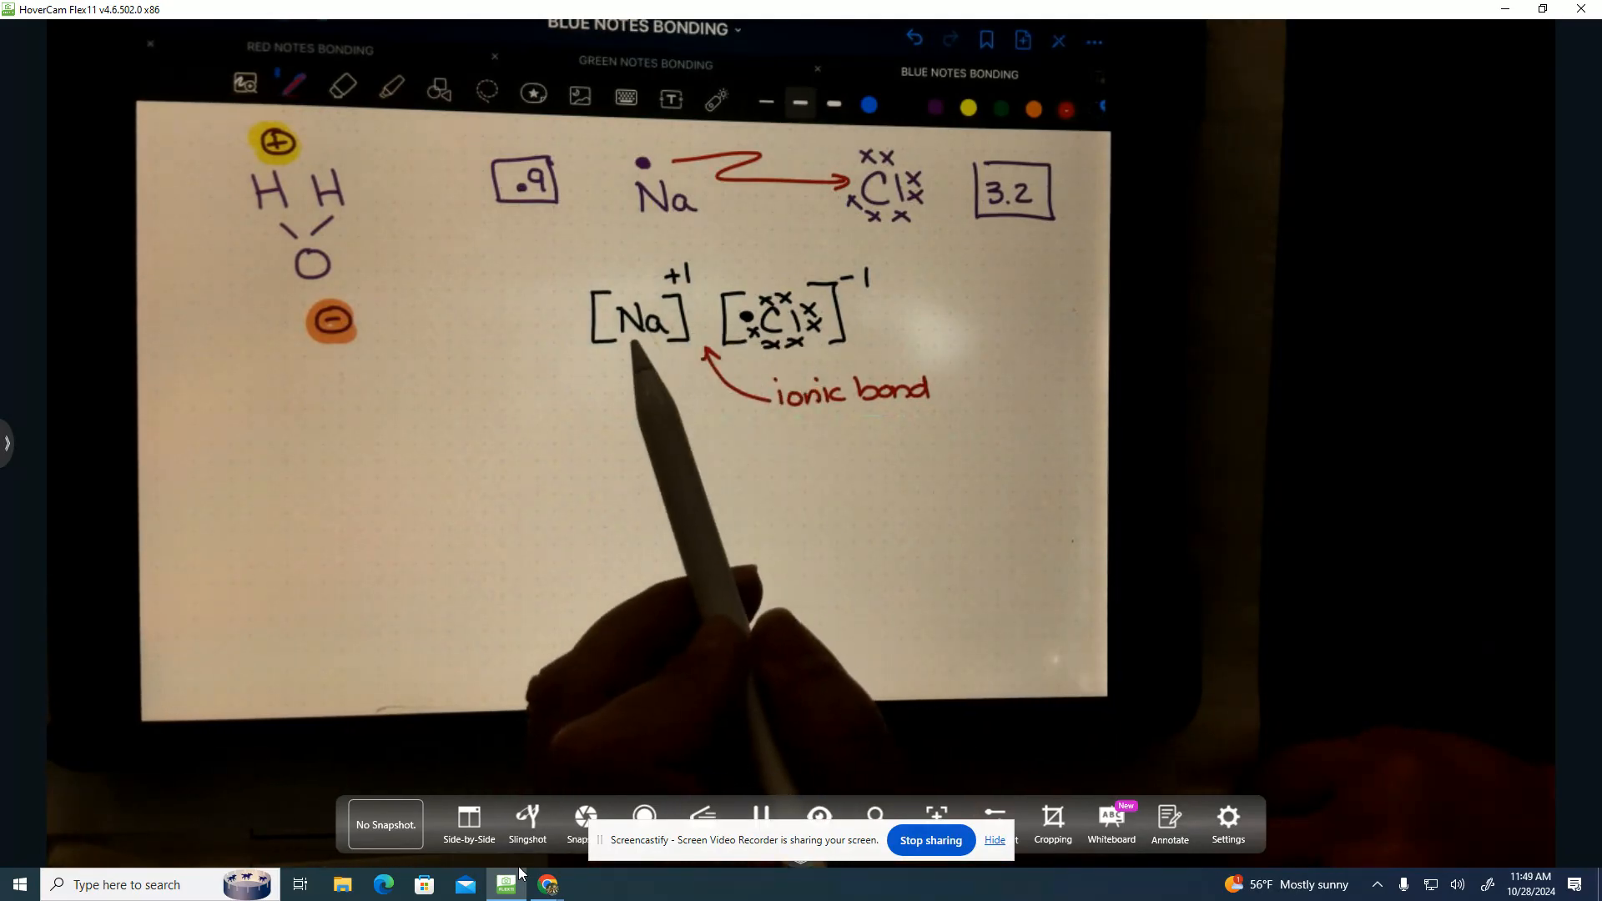
mouse_move(798, 461)
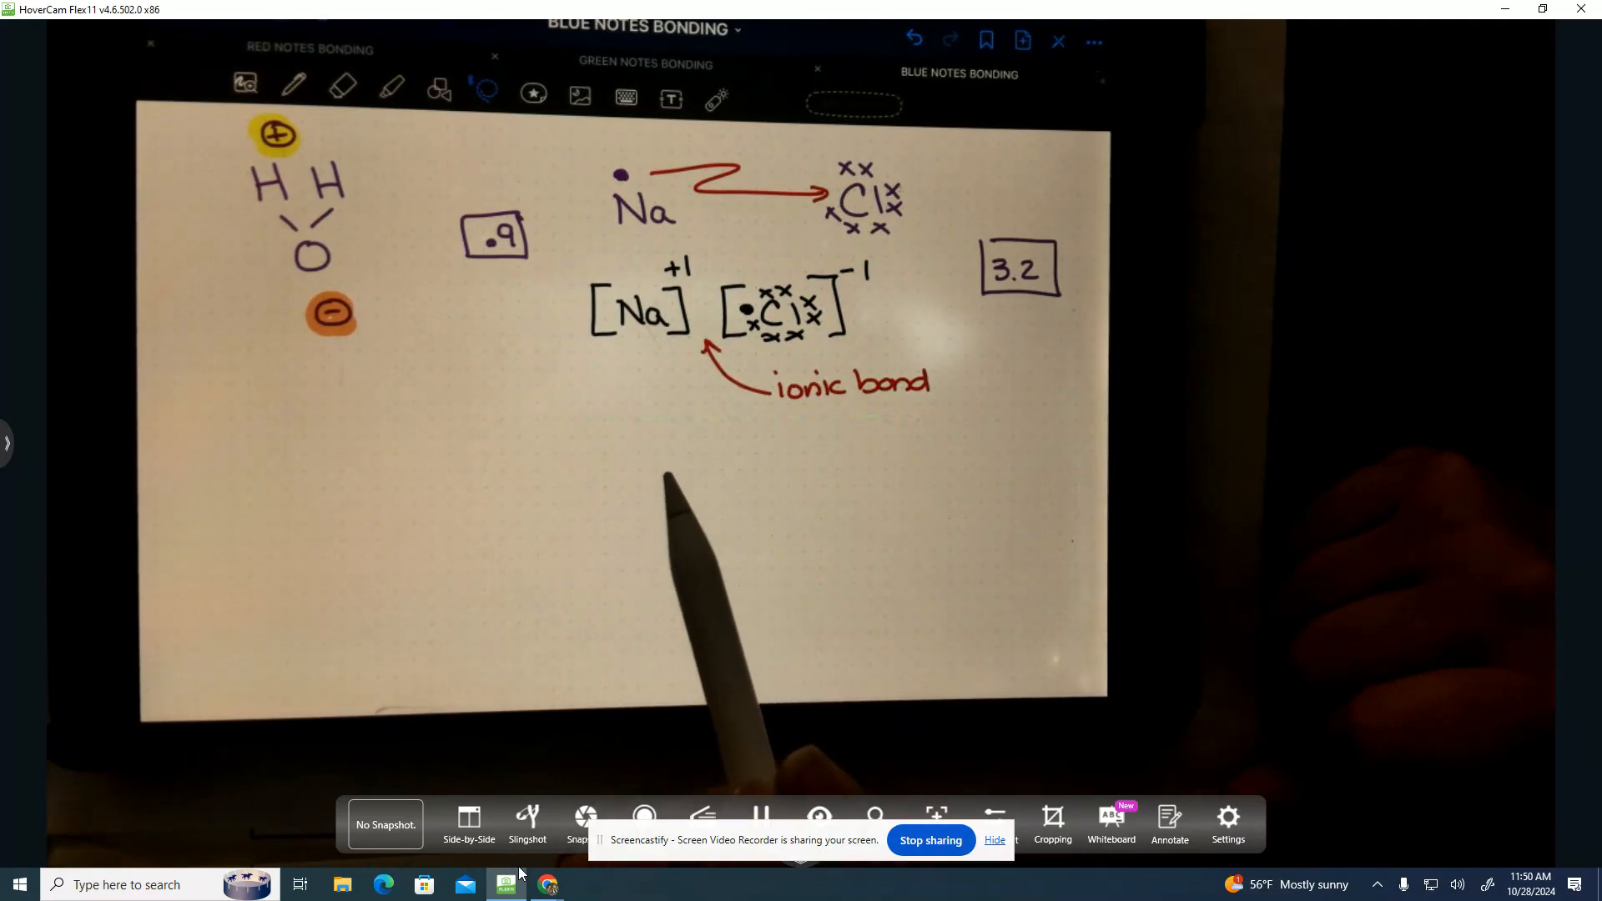
mouse_move(634, 461)
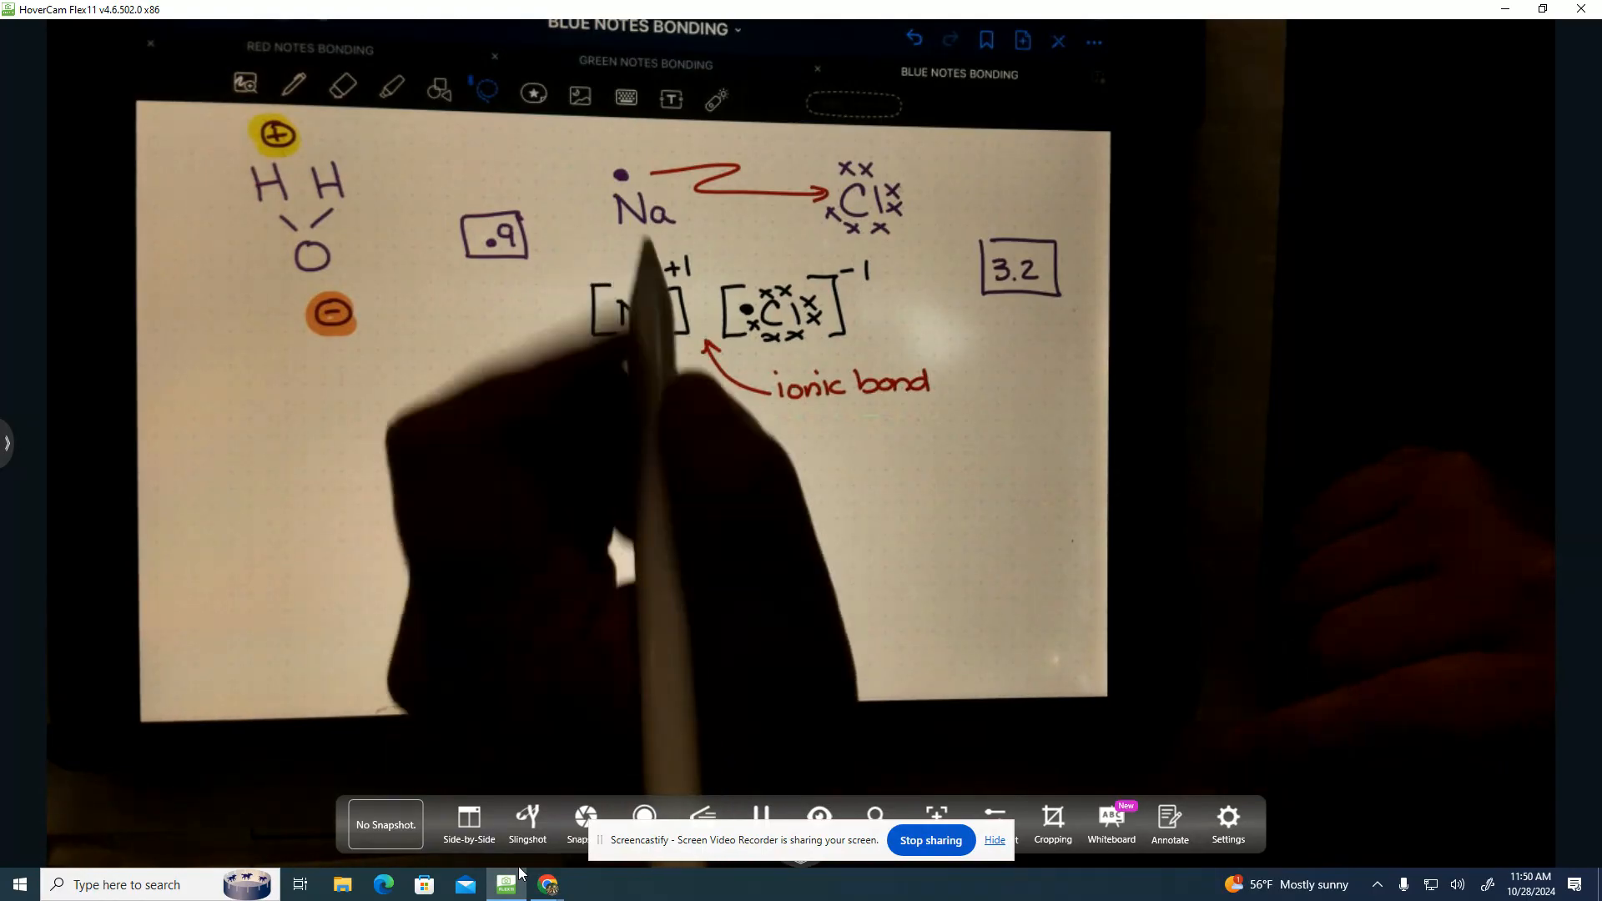
- In red, draw a heart between [Na]+1 and [Cl]-1 and write 'alway have brackets' below the water molecule
click(292, 87)
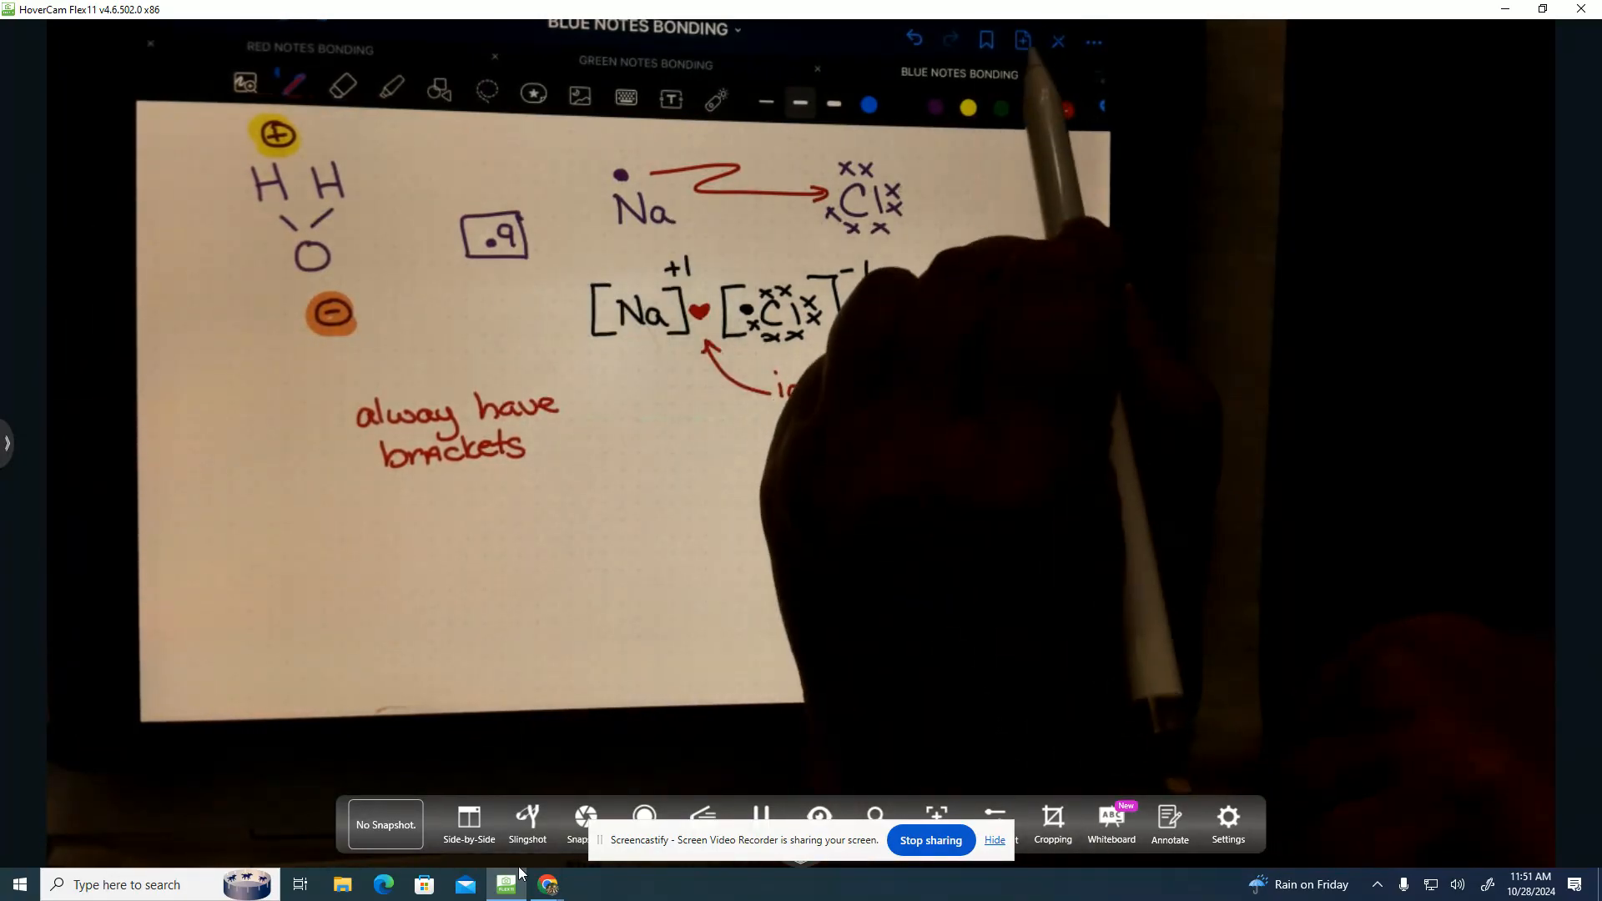
- Add a page after this one with the current template and draw [Cl]-1, the charged water molecule and [Na]+1
click(1022, 40)
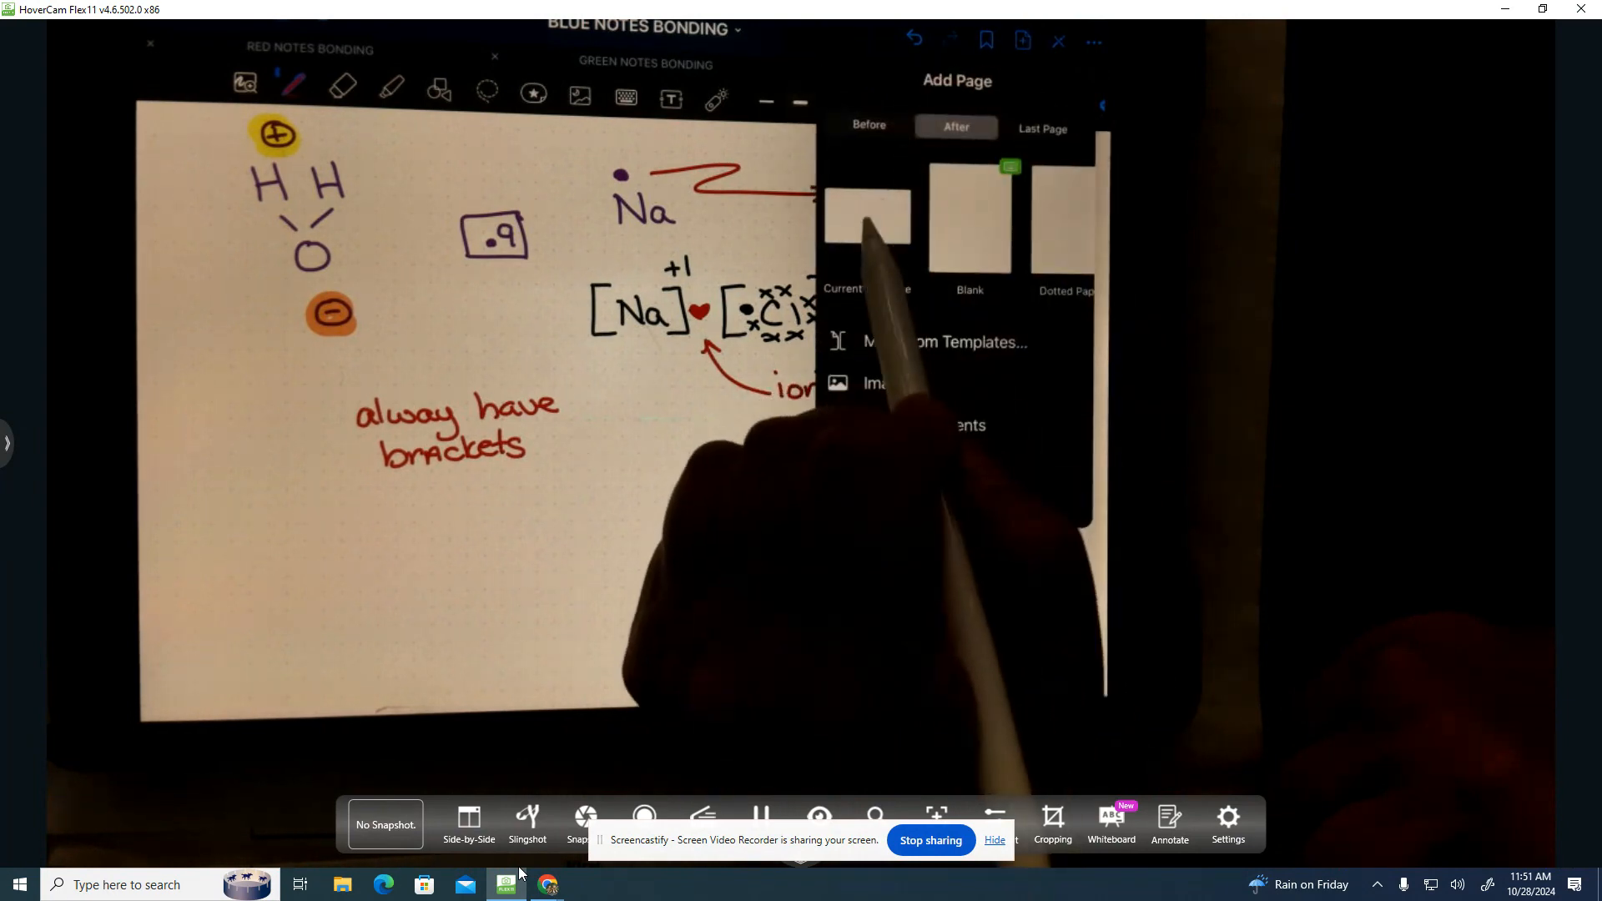
click(966, 217)
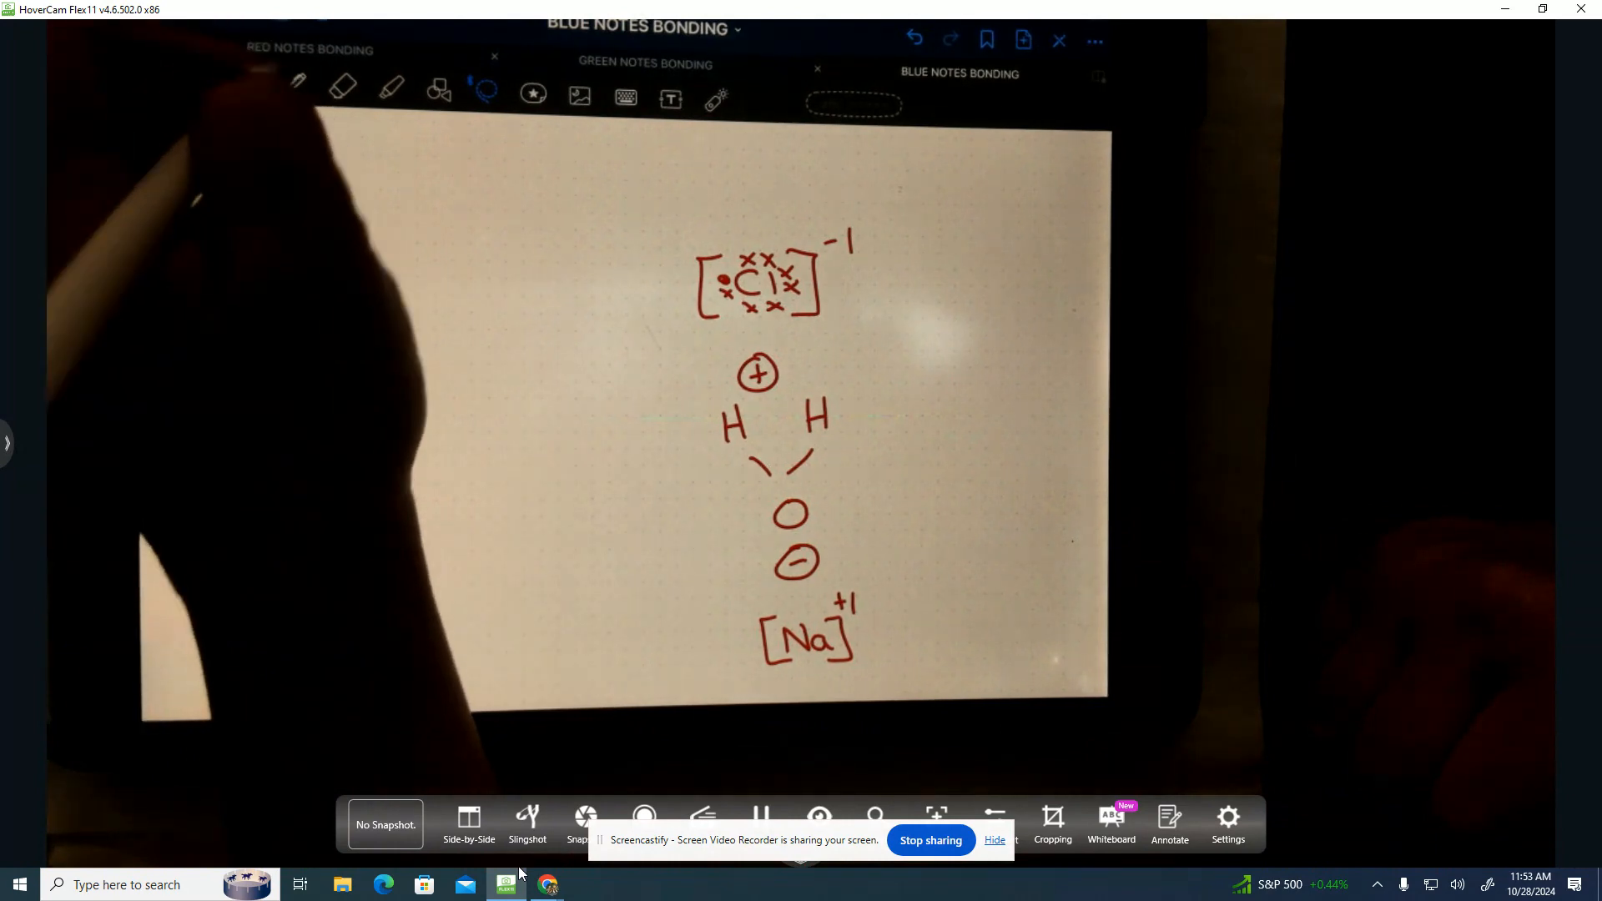
click(294, 93)
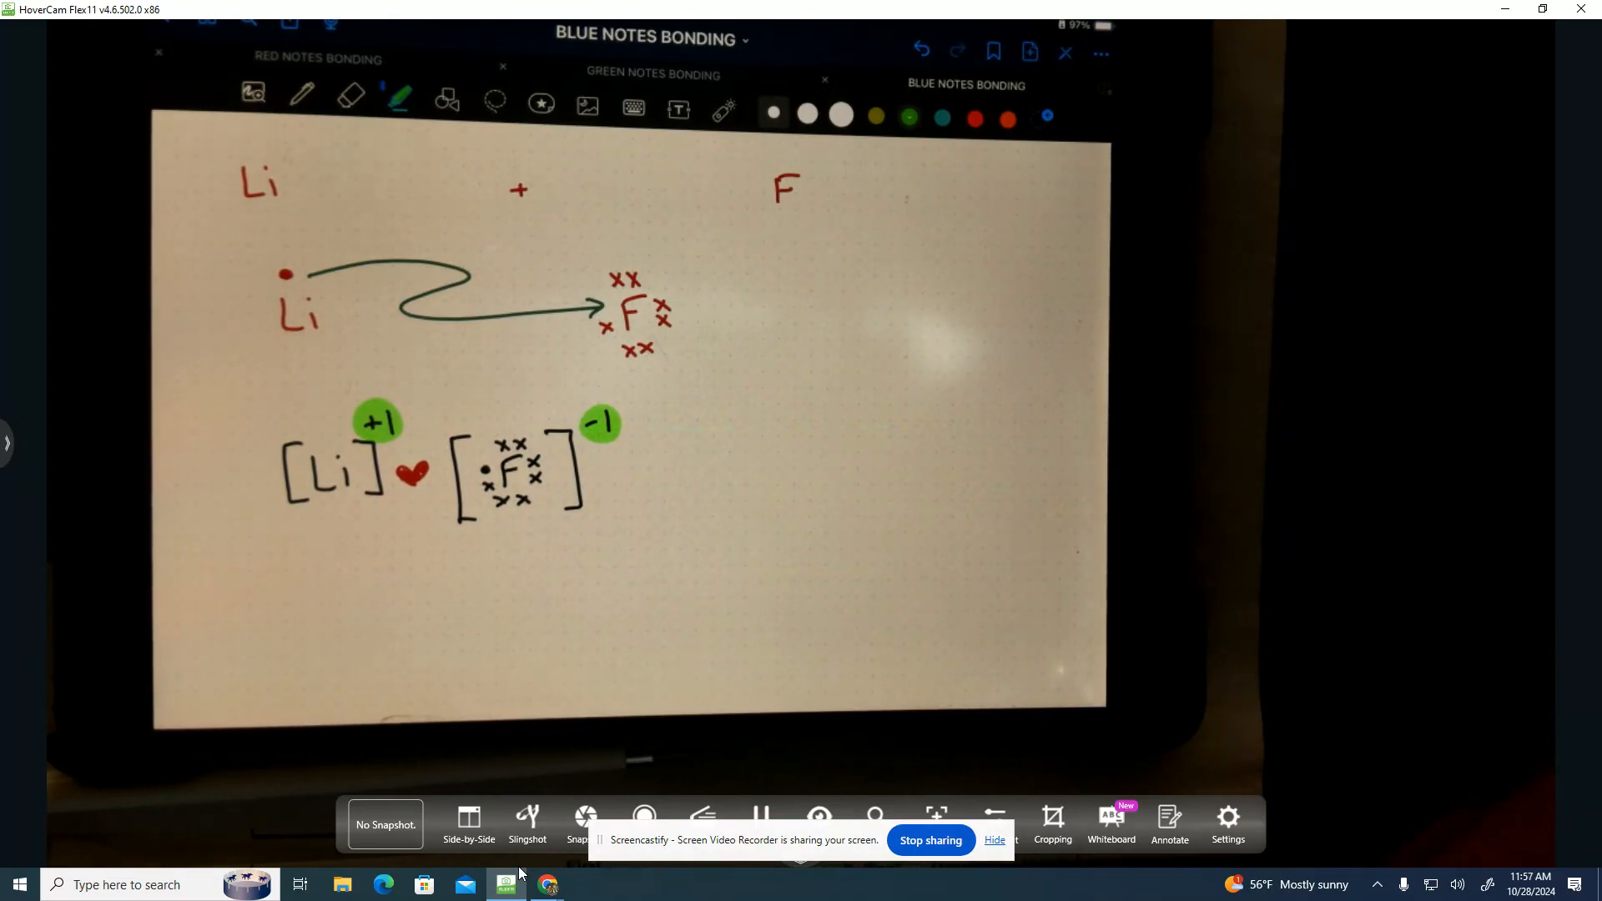
mouse_move(604, 884)
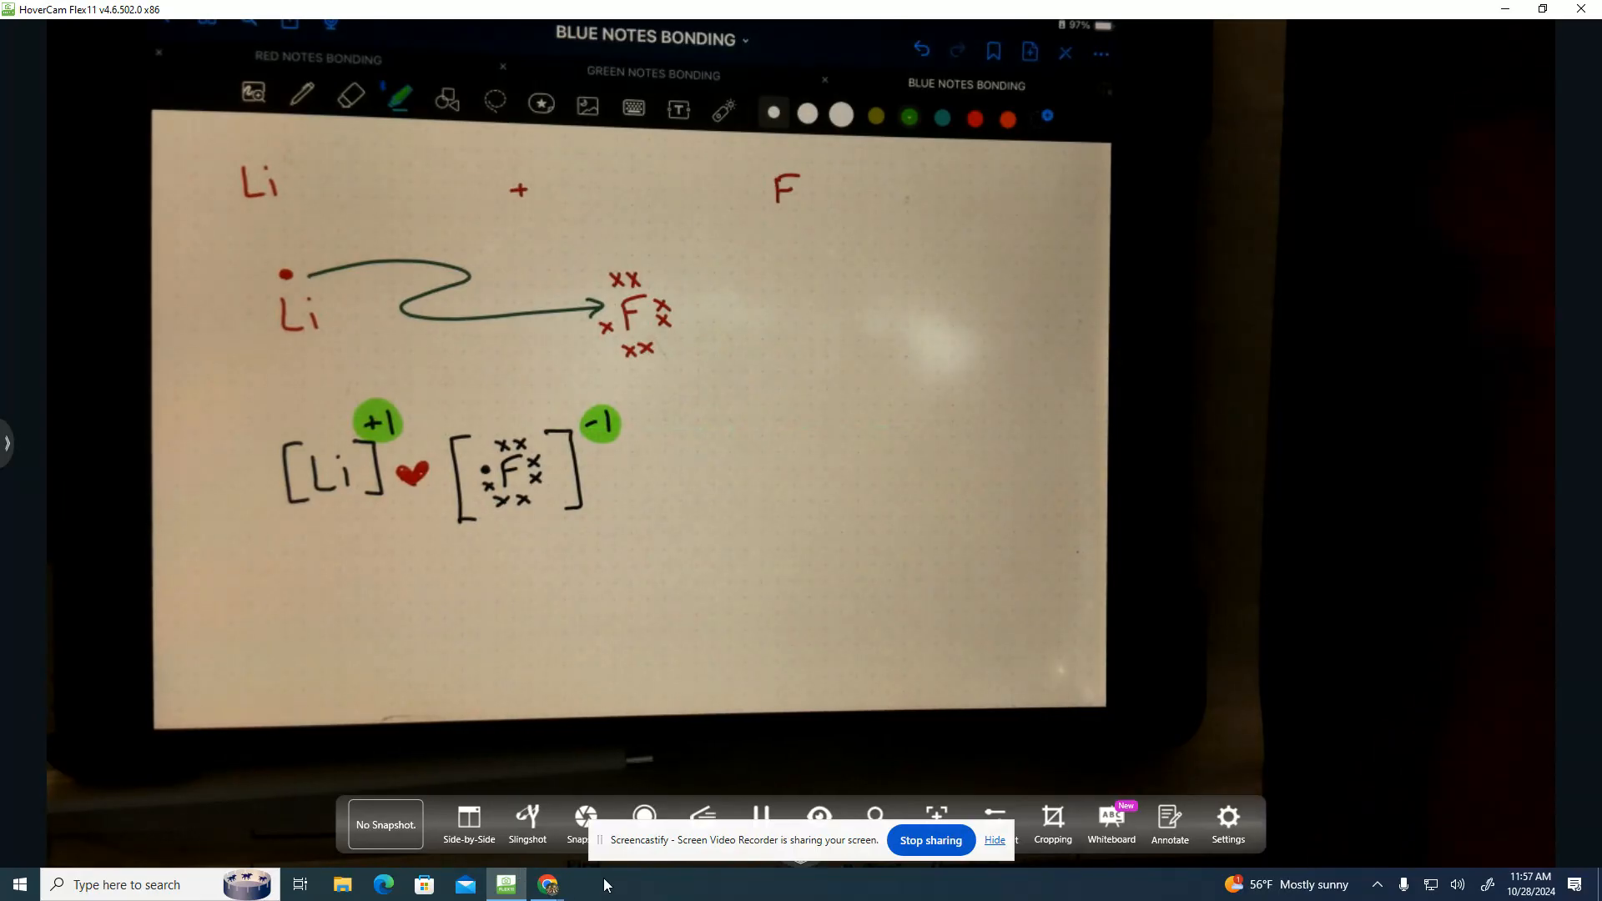
mouse_move(549, 885)
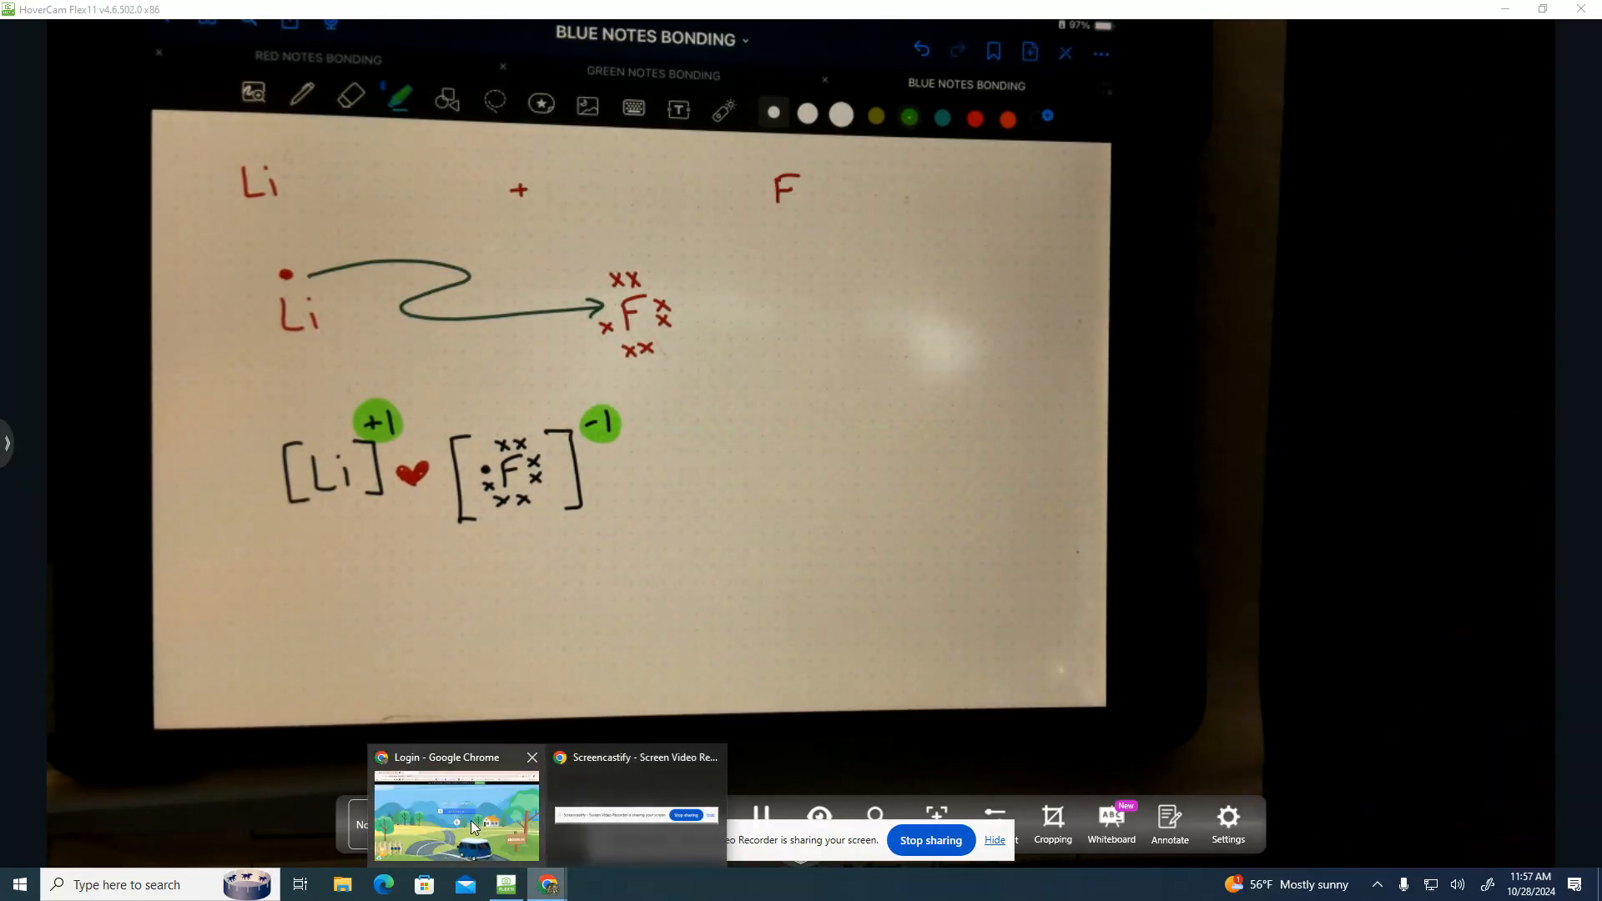
- Switch from HoverCam Flex11 to the ClassLink login page in Google Chrome
click(454, 813)
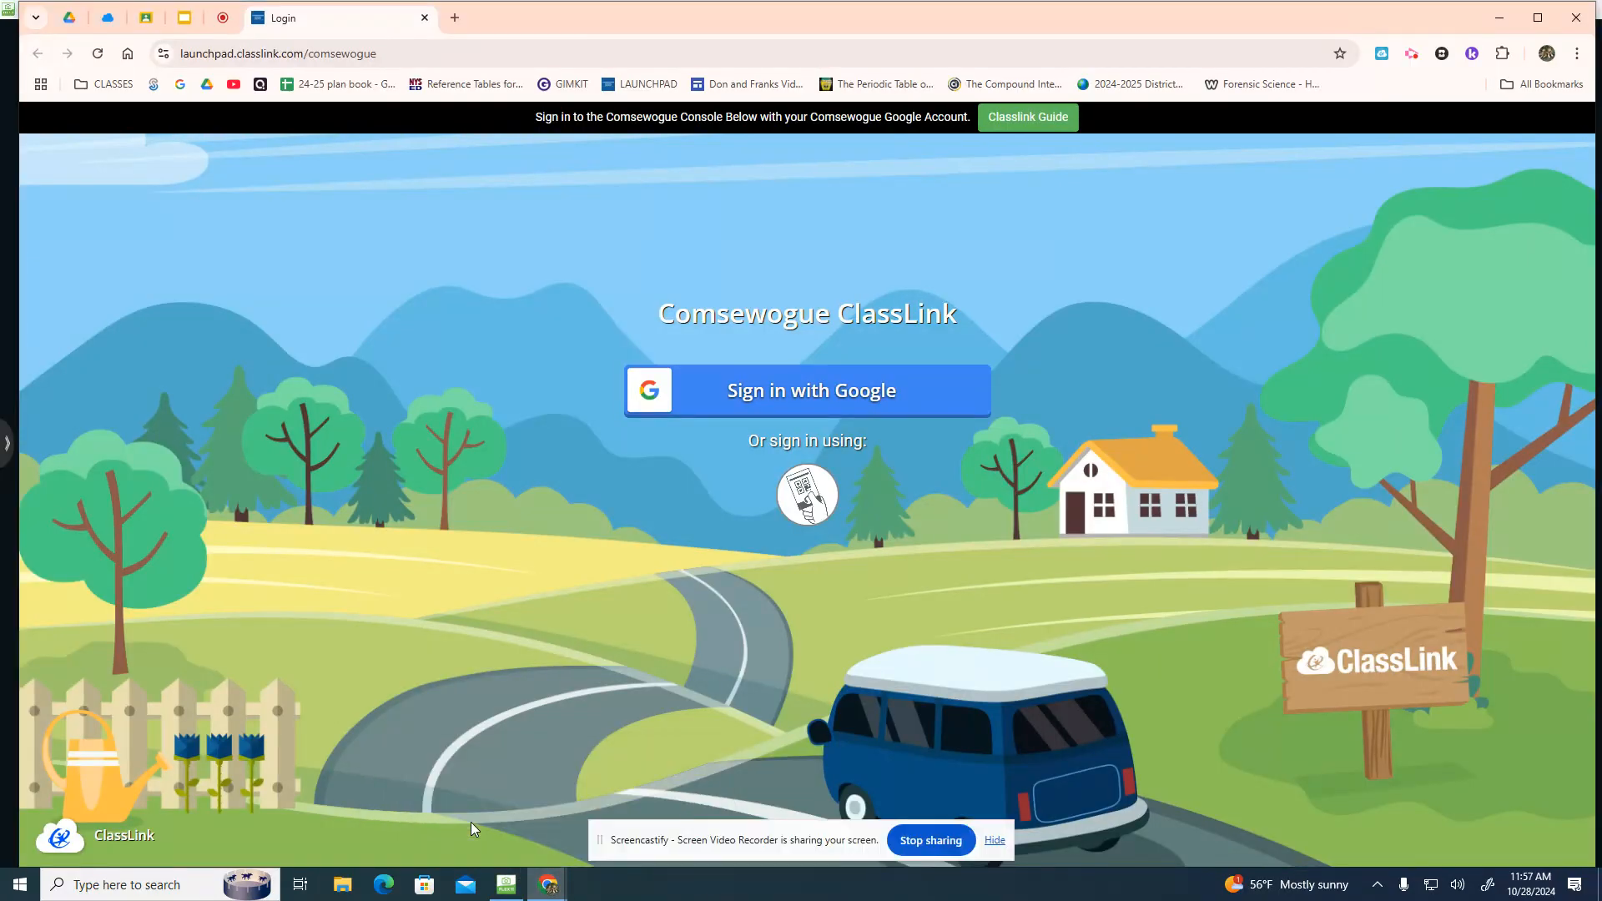